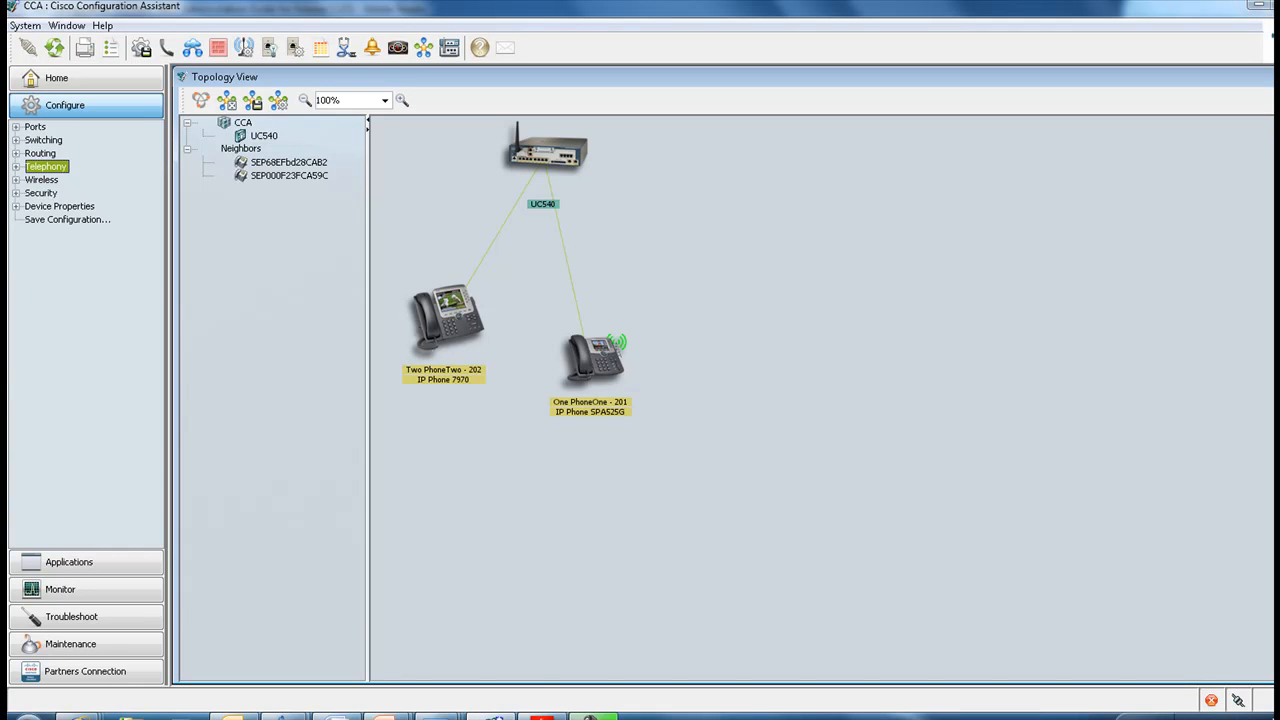
Open the Voice configuration page under Telephony for the UC540.
{"action": "left_click", "coordinate": [16, 166]}
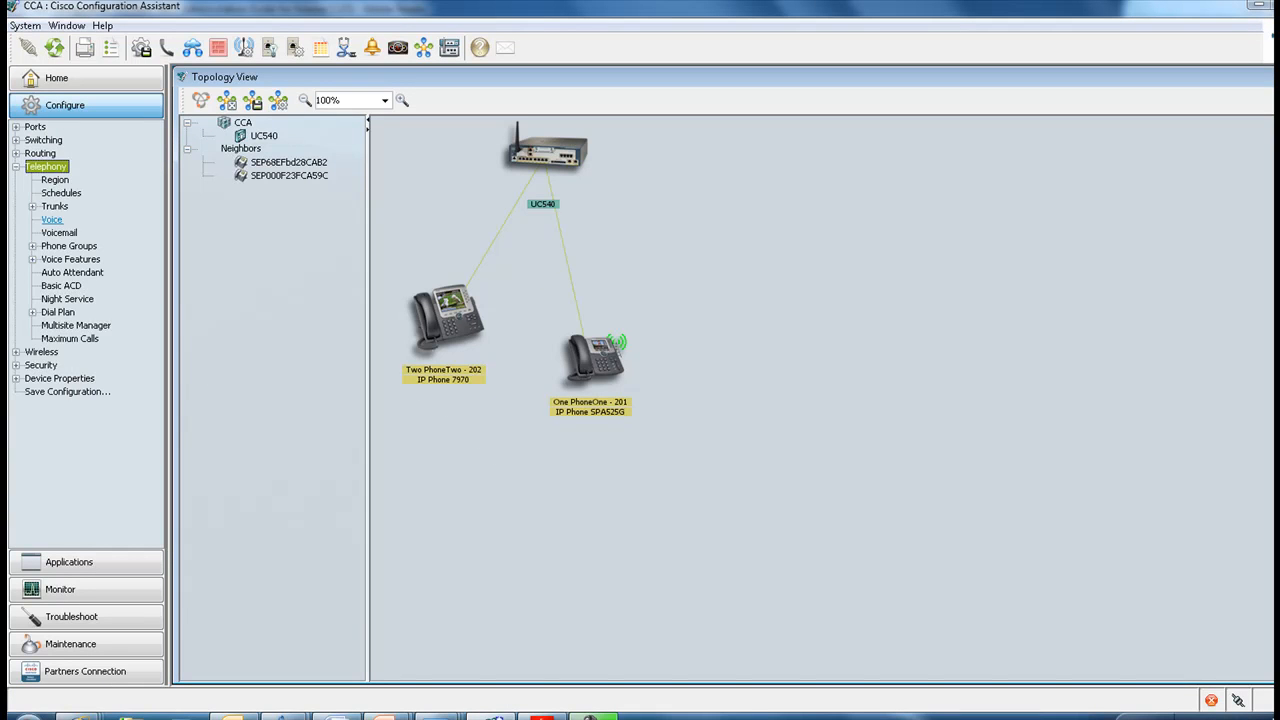
{"action": "left_click", "coordinate": [52, 218]}
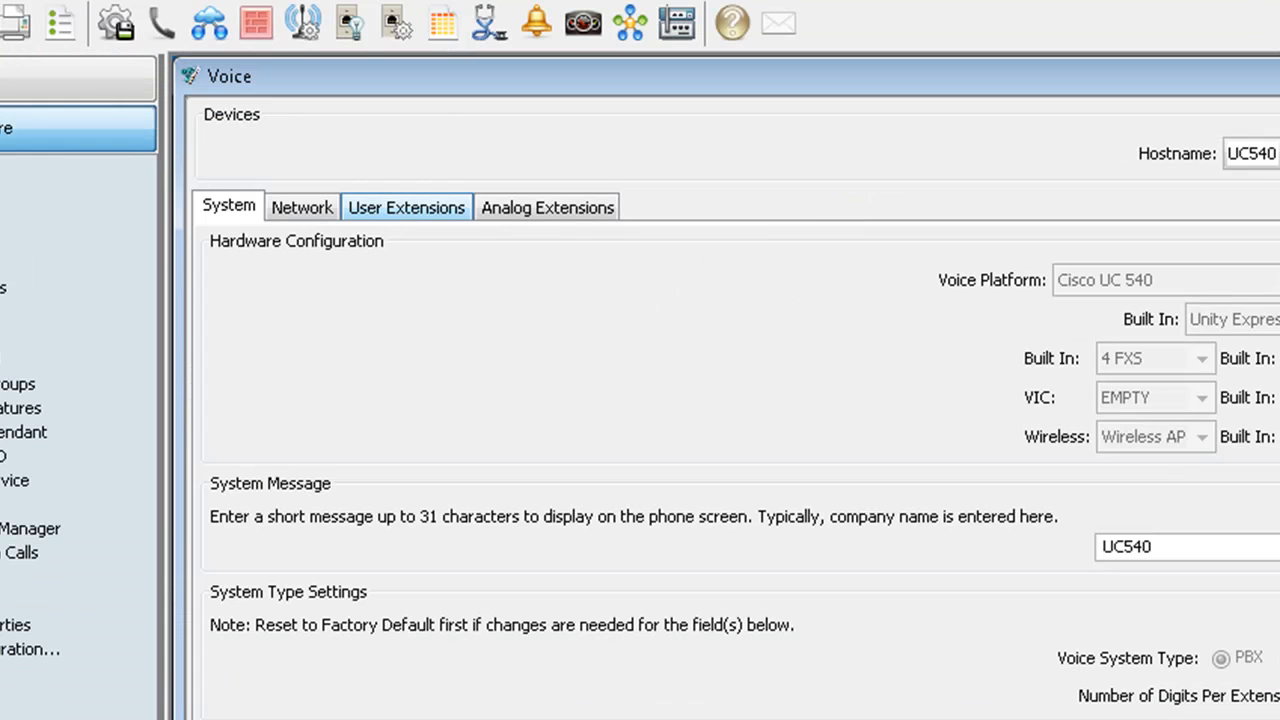
Show the User Extensions list with extensions 201 and 202 and their button details.
{"action": "left_click", "coordinate": [406, 206]}
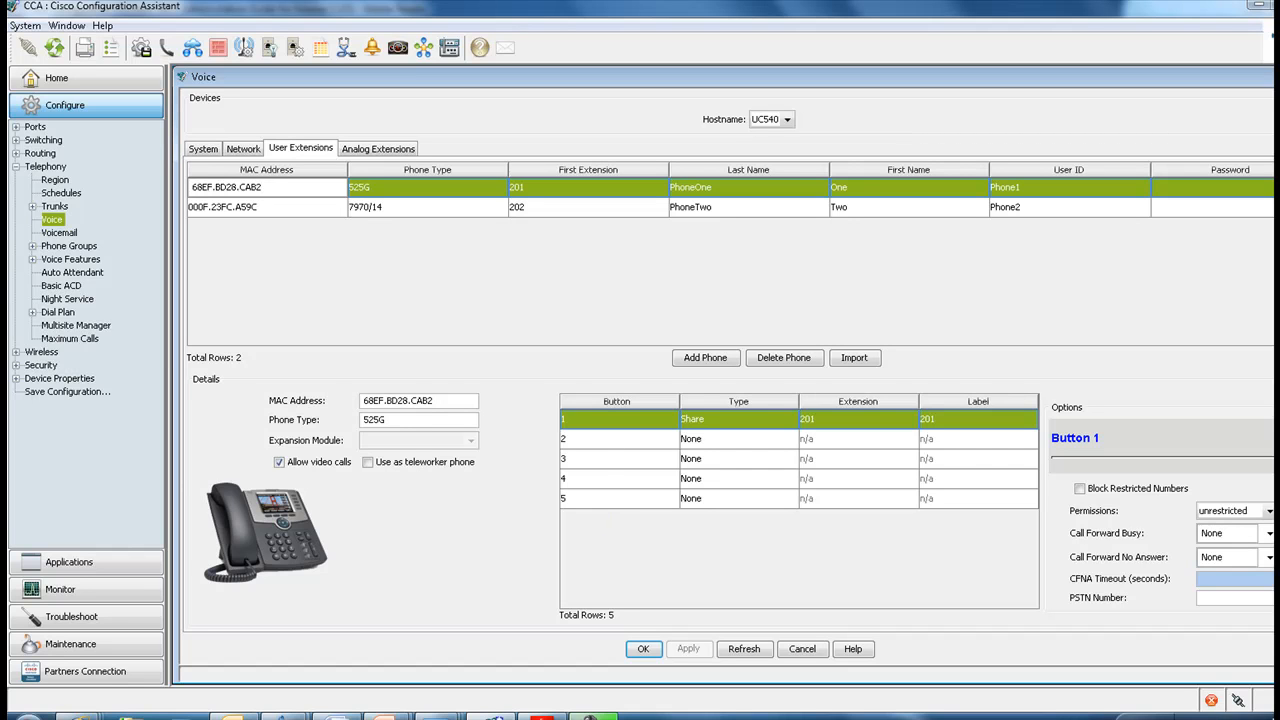
Set button 2 on the SPA525G (extension 201) to type Intercom and start choosing its target extension.
{"action": "left_click", "coordinate": [738, 458]}
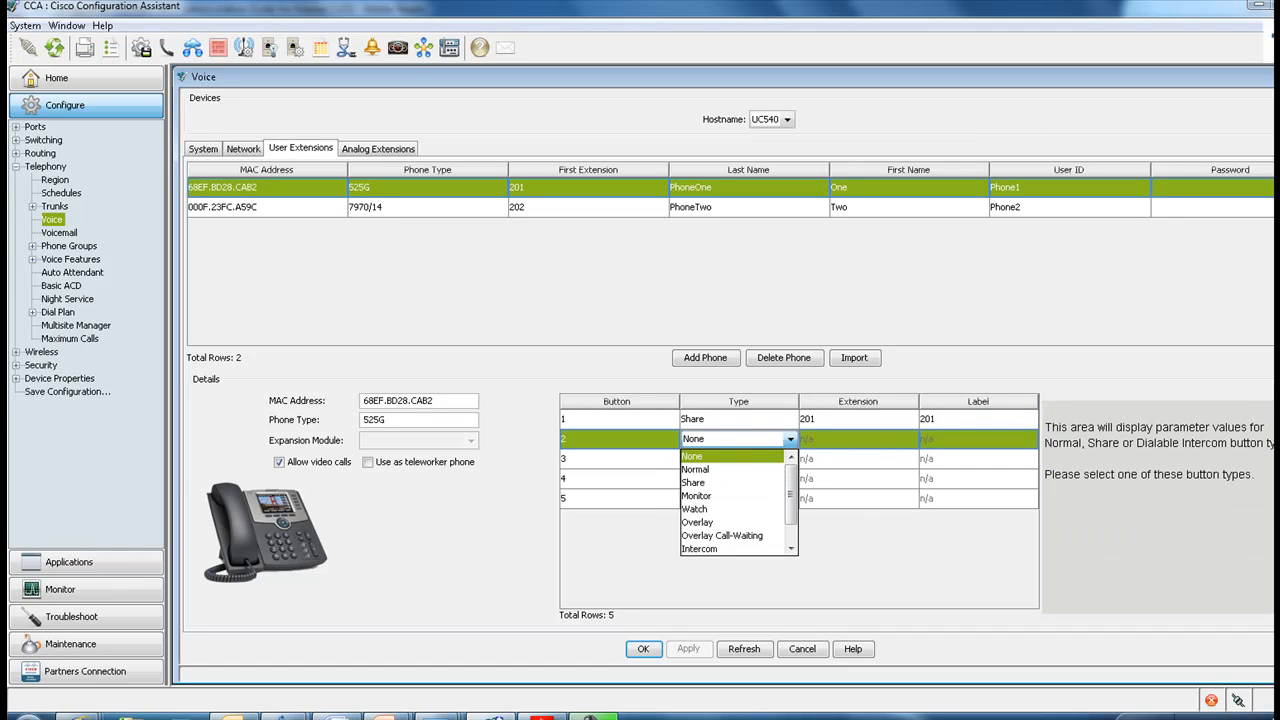
{"action": "scroll", "scroll_direction": "down", "scroll_amount": 3}
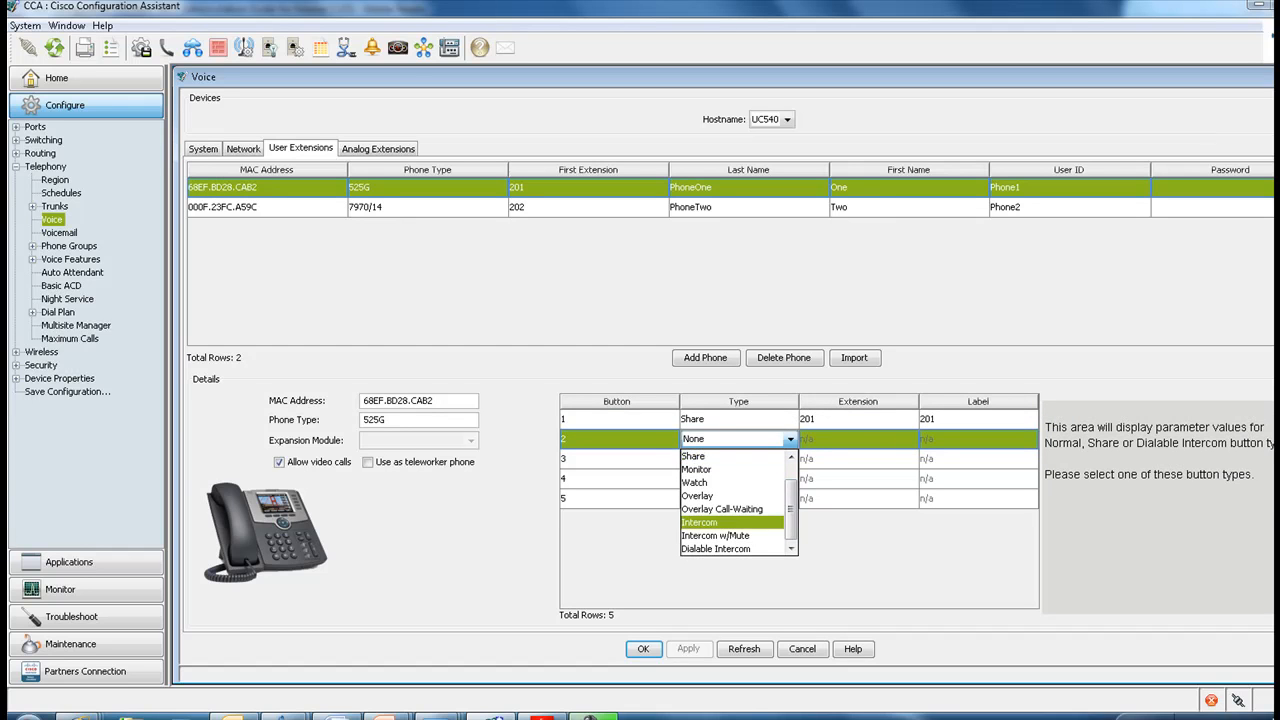
{"action": "left_click", "coordinate": [700, 522]}
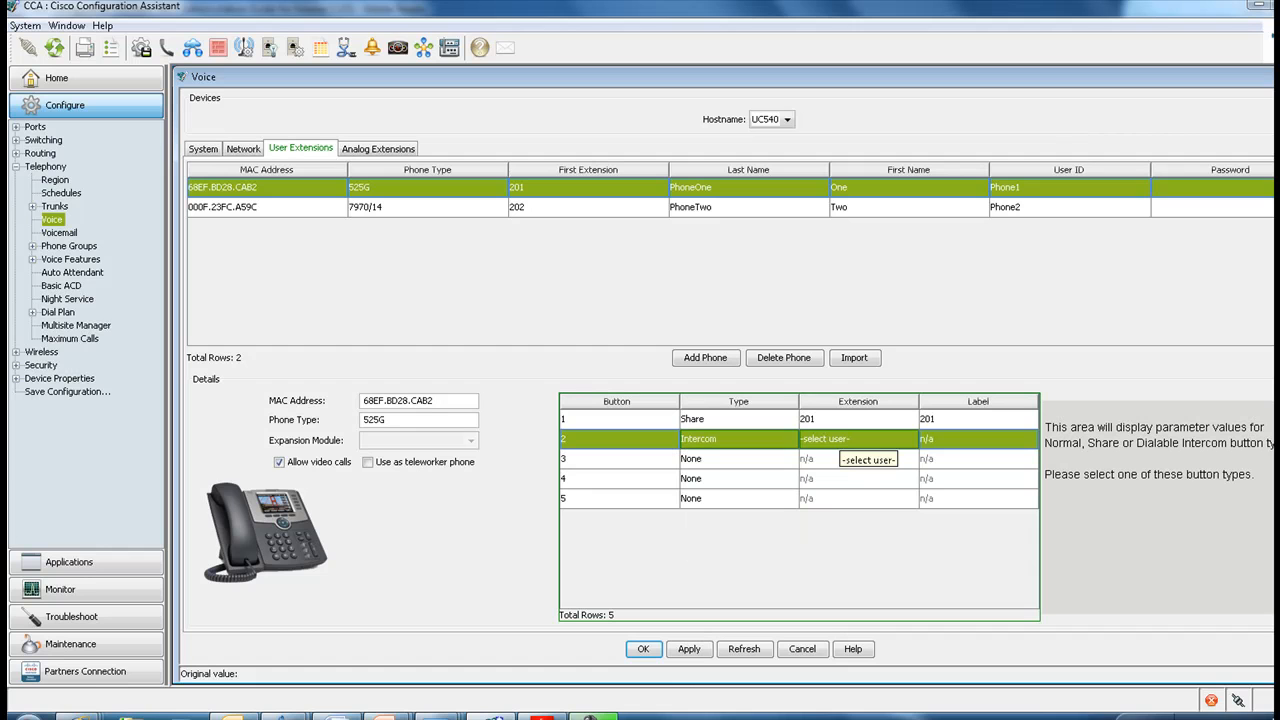
{"action": "left_click", "coordinate": [908, 440]}
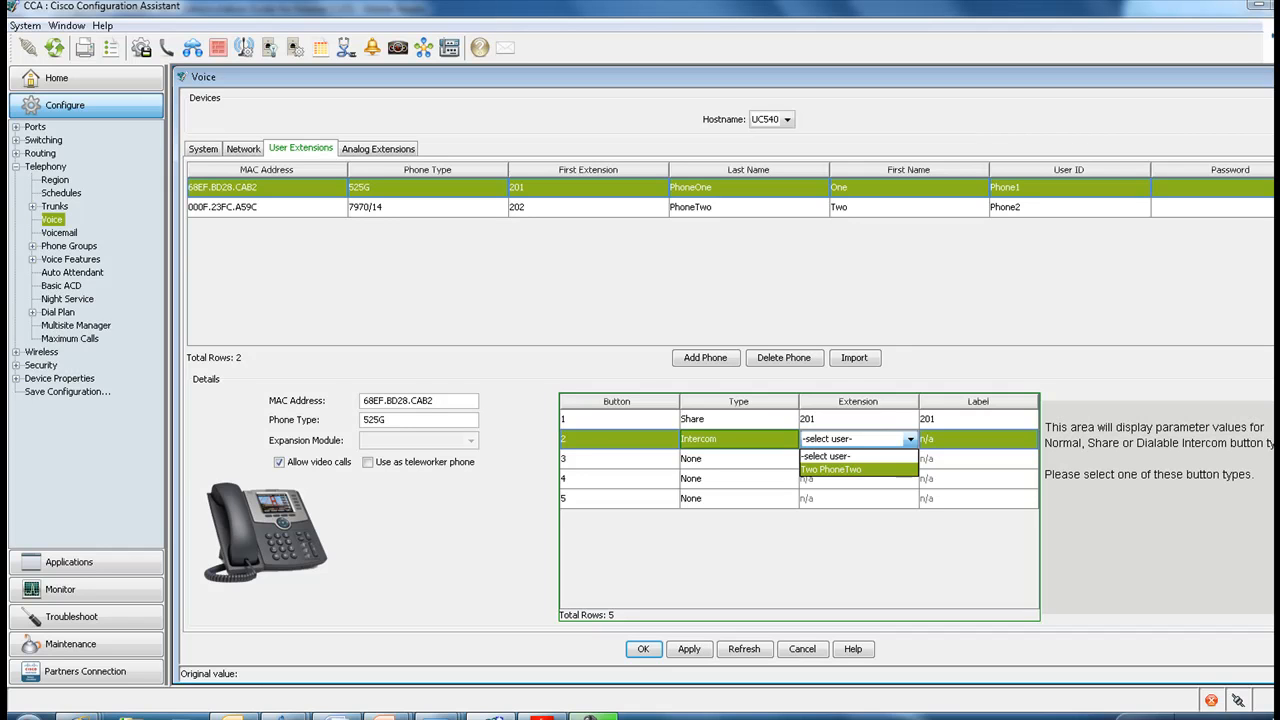
Target the intercom at Two PhoneTwo with Target Intercom Button Number 3 and confirm.
{"action": "left_click", "coordinate": [832, 468]}
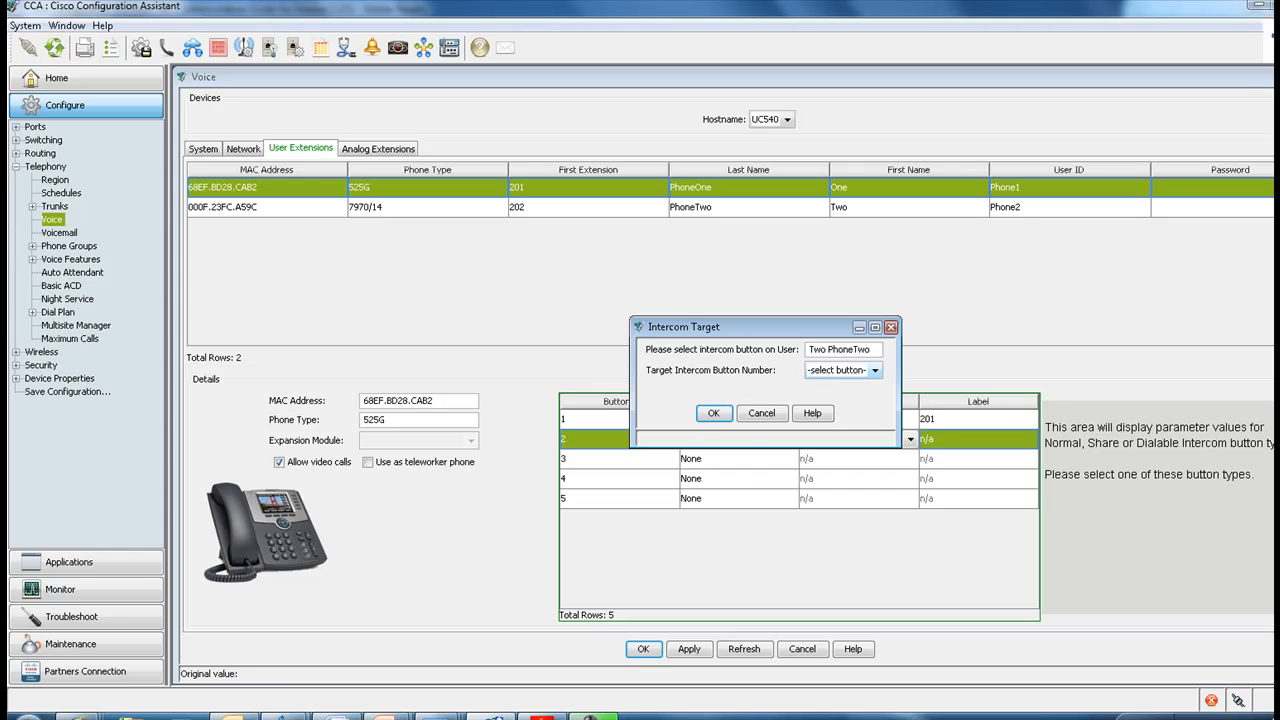
{"action": "left_click", "coordinate": [844, 370]}
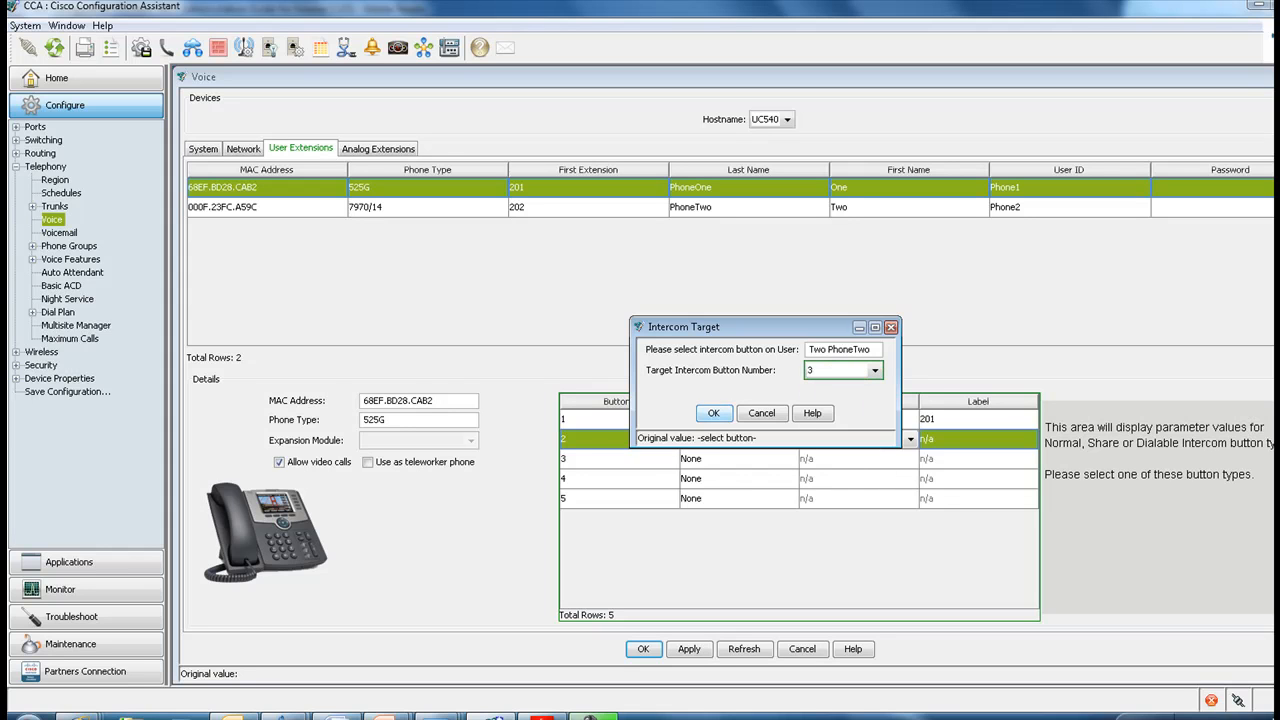
{"action": "left_click", "coordinate": [712, 412]}
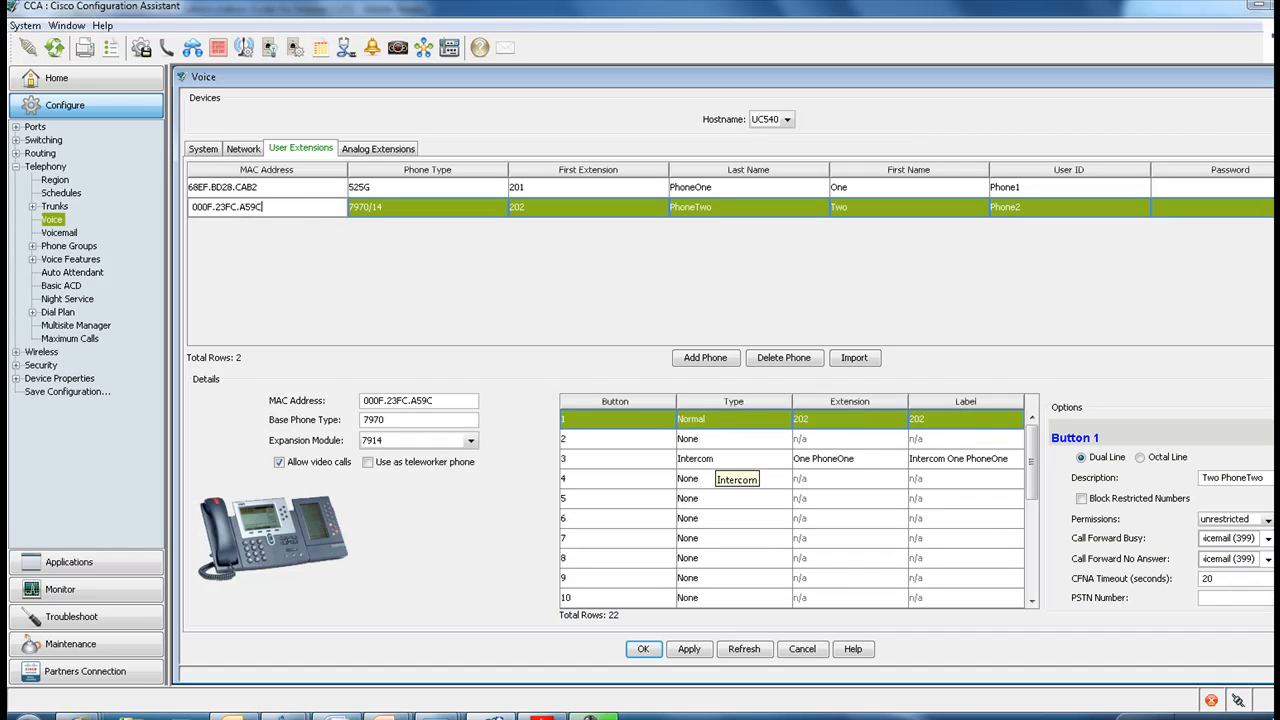
Select button 4 on PhoneTwo's 7970 phone for editing, its type still None.
{"action": "left_click", "coordinate": [604, 478]}
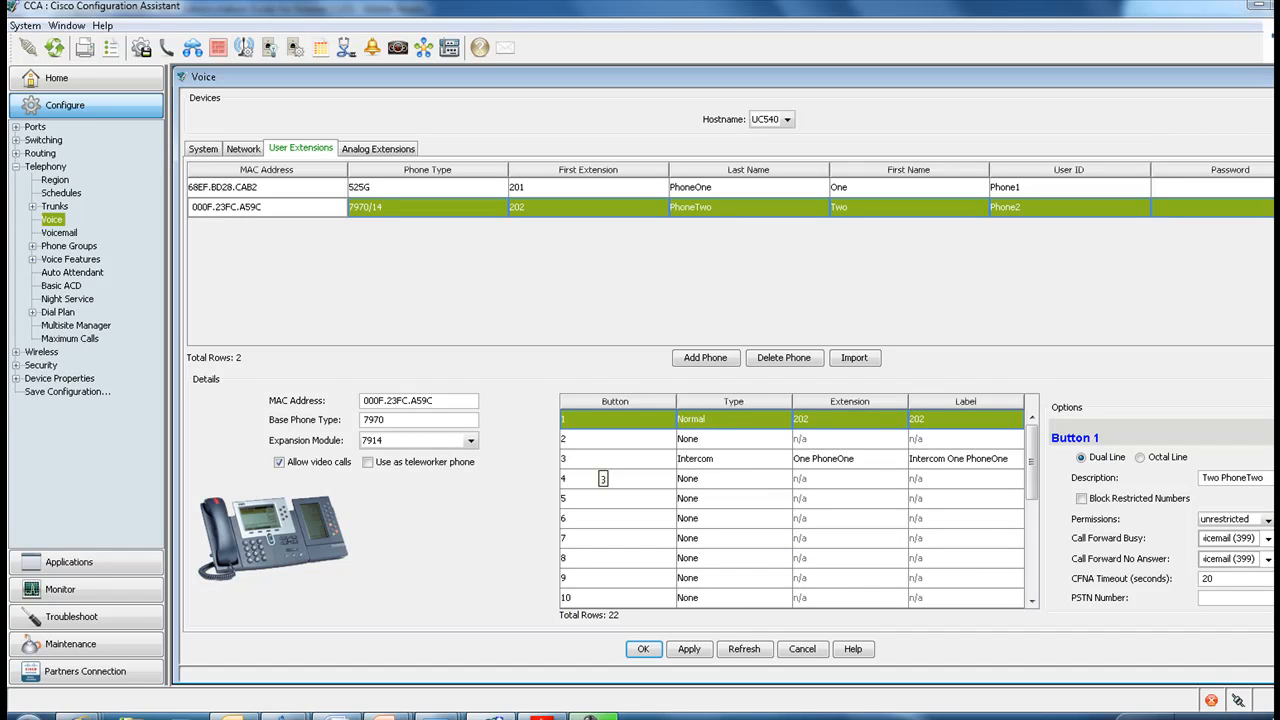